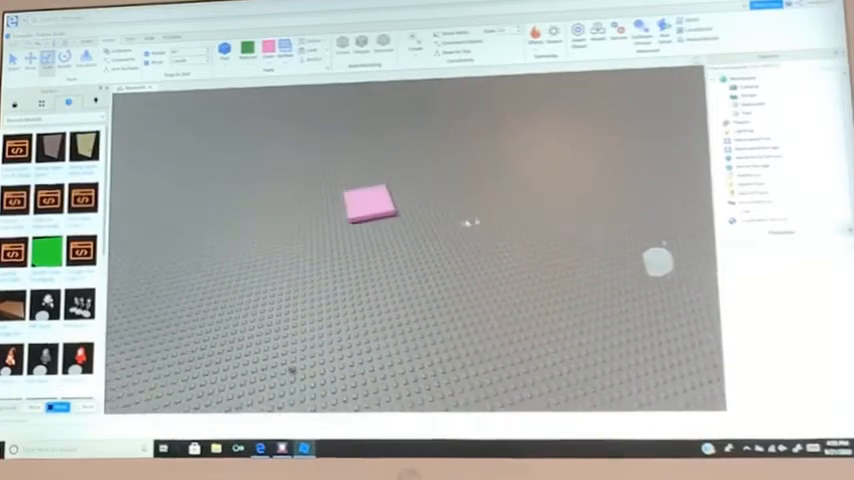
- Select the pink part on the baseplate and show its right-click action menu
left_click(368, 200)
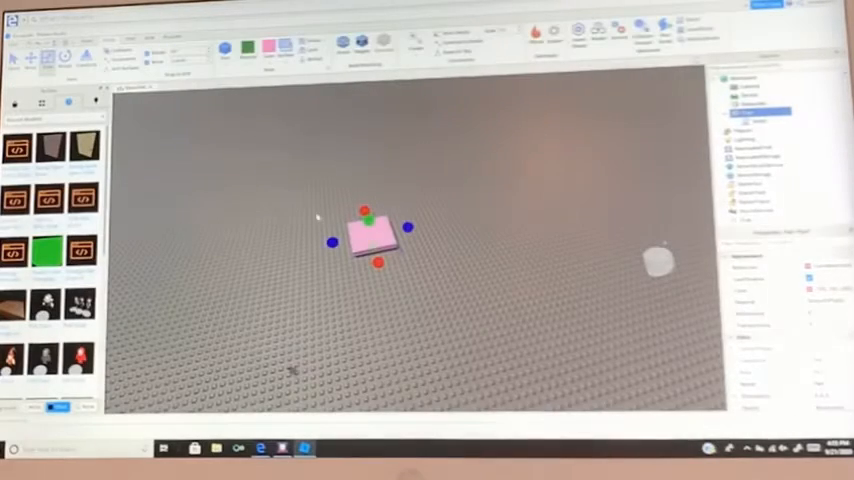
right_click(376, 236)
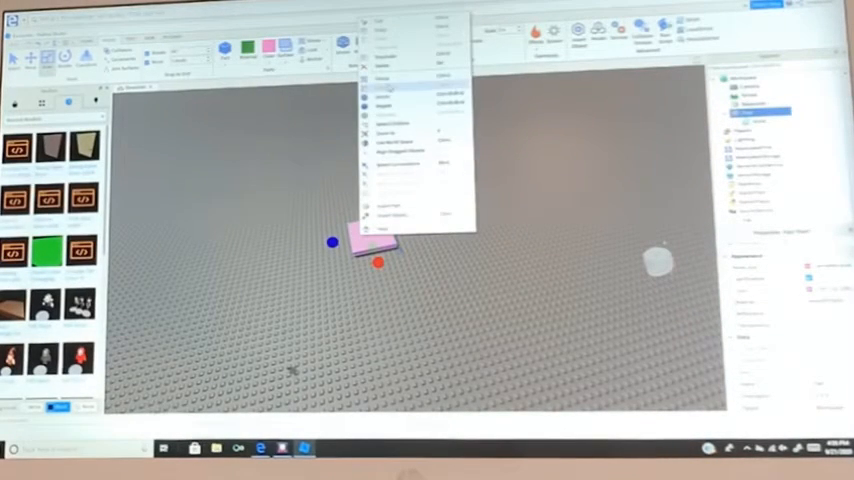